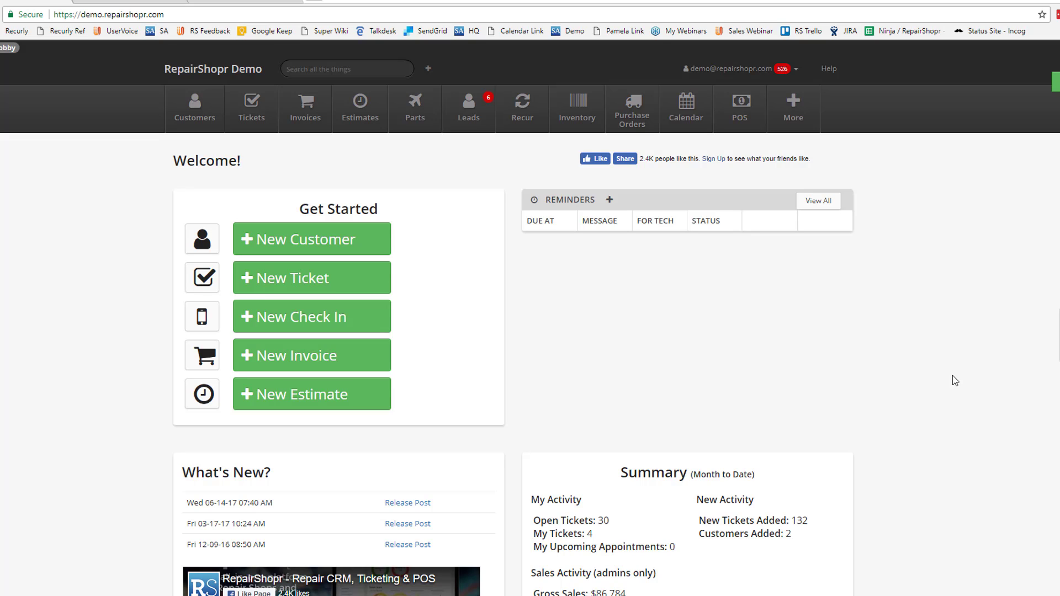
{"action": "mouse_move", "coordinate": [959, 382]}
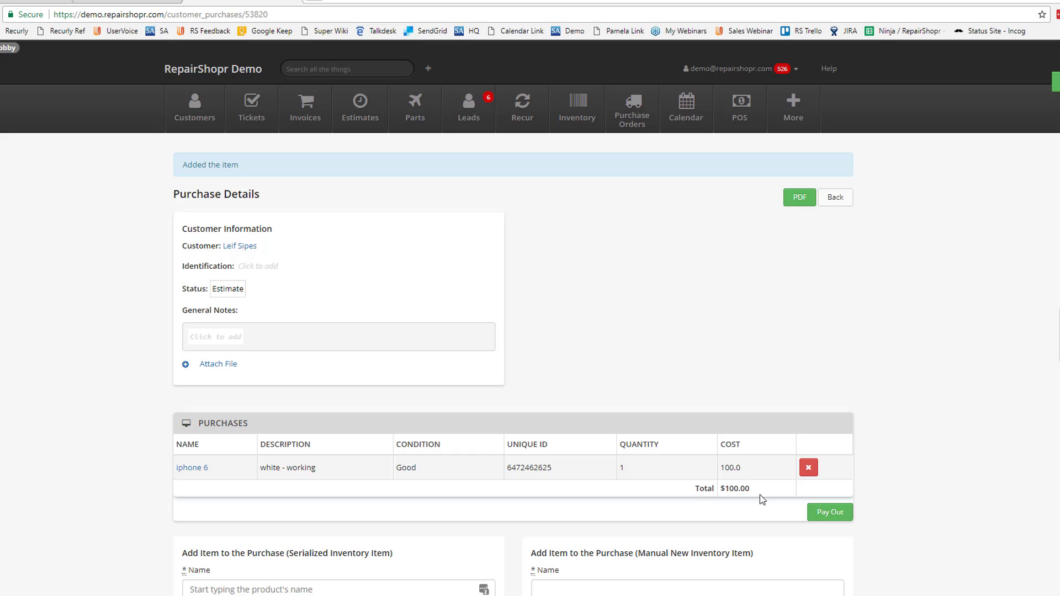
{"action": "left_click", "coordinate": [829, 511]}
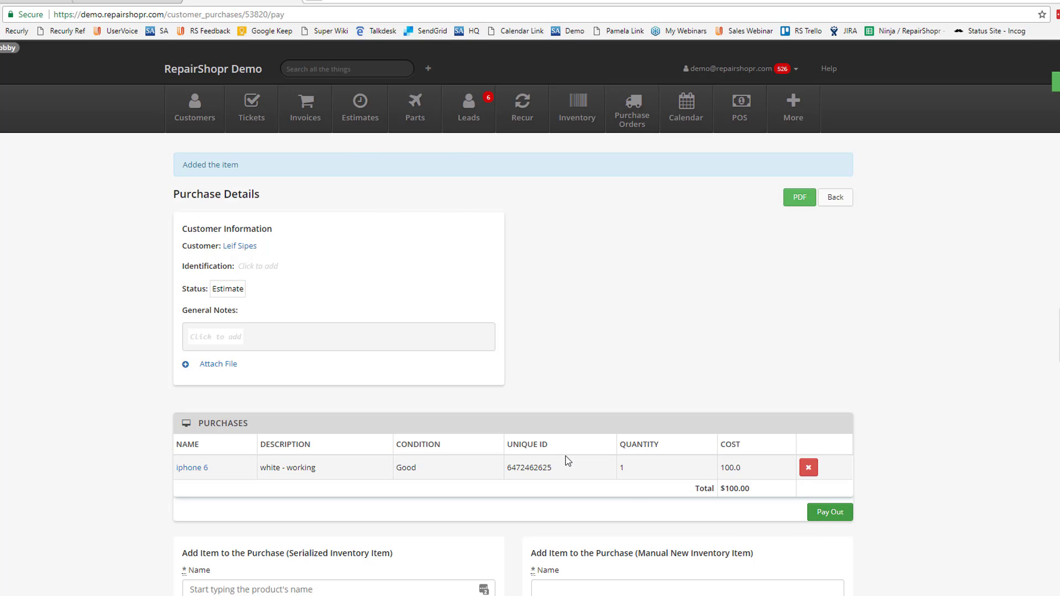
{"action": "left_click", "coordinate": [829, 511]}
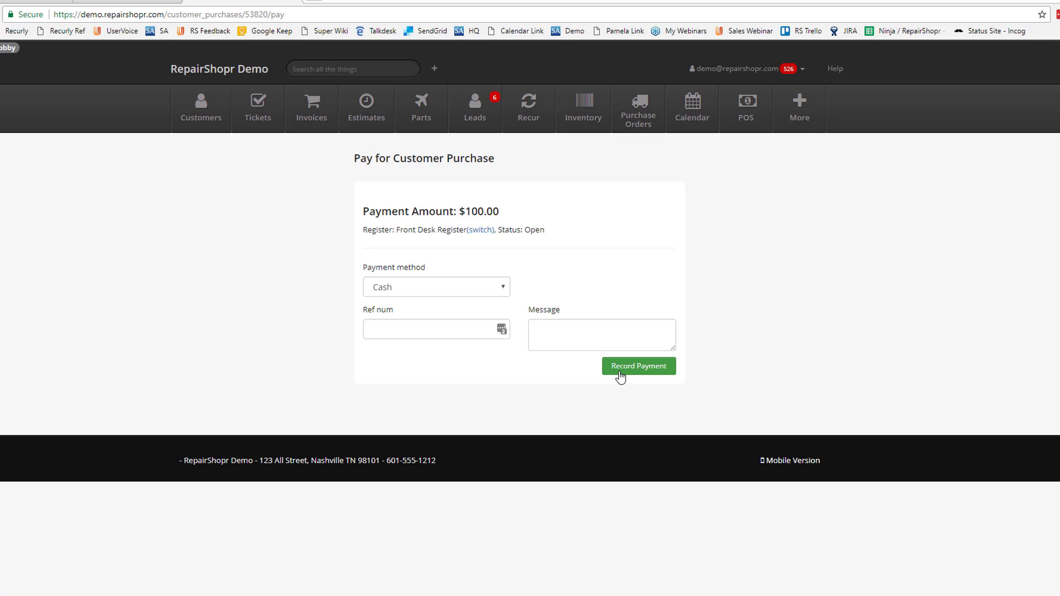
{"action": "left_click", "coordinate": [637, 366]}
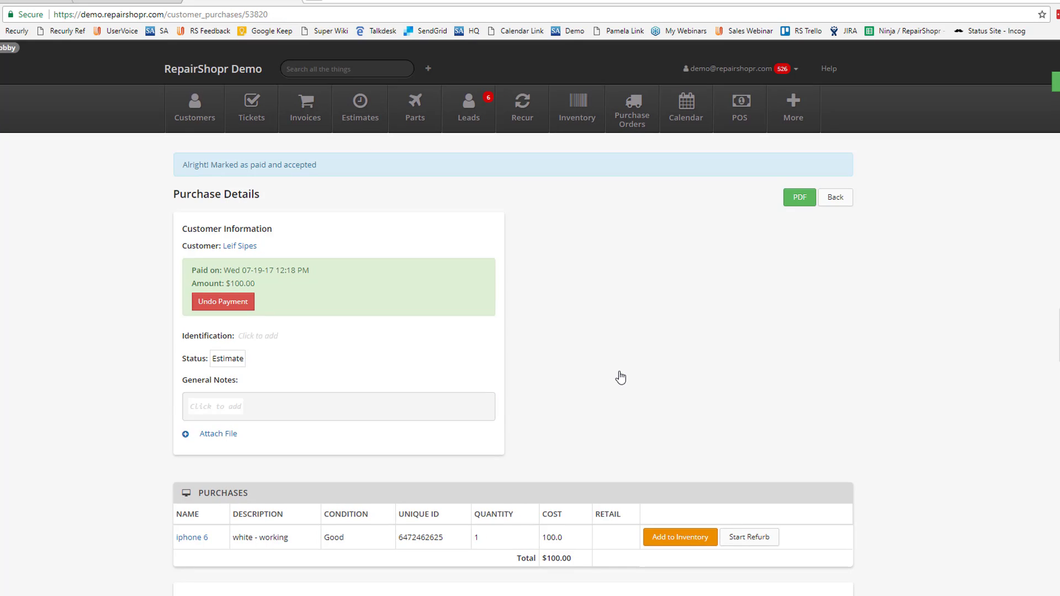
{"action": "mouse_move", "coordinate": [685, 467]}
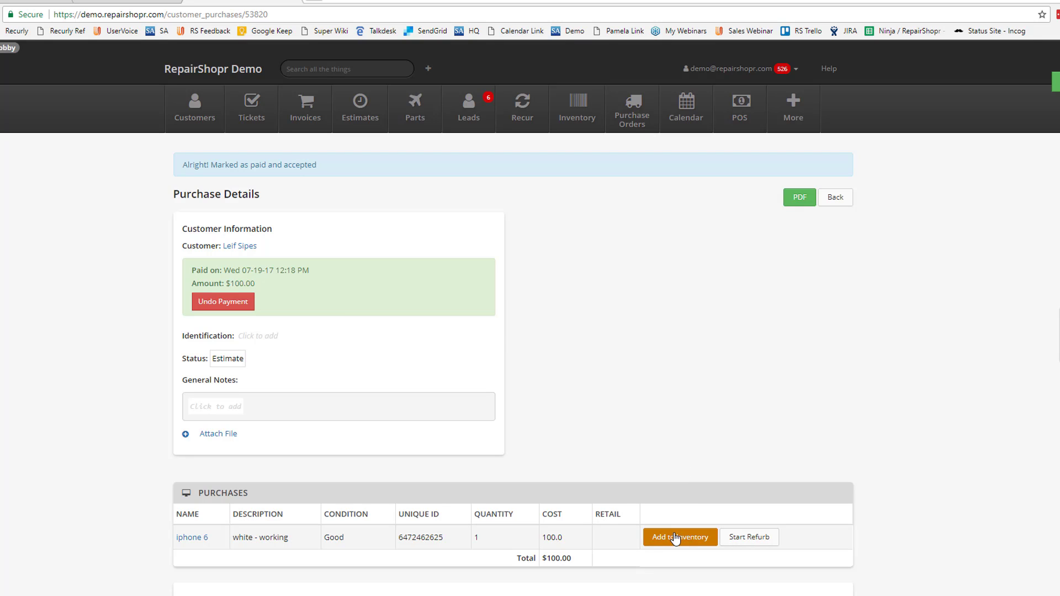
Add the paid iPhone 6 purchase to an existing inventory product.
{"action": "left_click", "coordinate": [679, 538]}
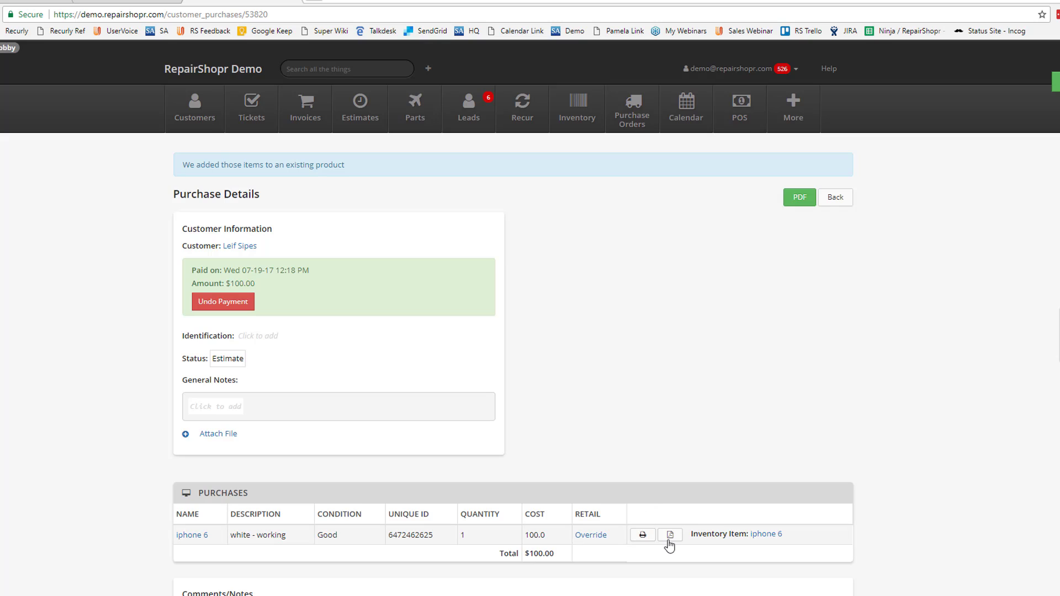
{"action": "mouse_move", "coordinate": [688, 504]}
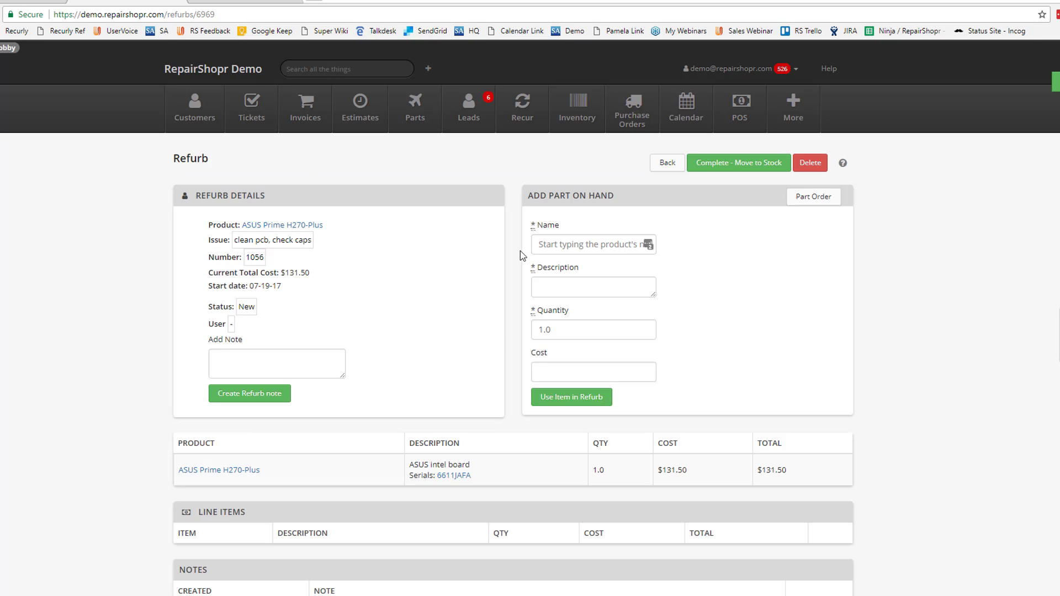
Complete the ASUS Prime H270-Plus refurb, moving the board to stock as Resolved.
{"action": "left_click", "coordinate": [738, 162]}
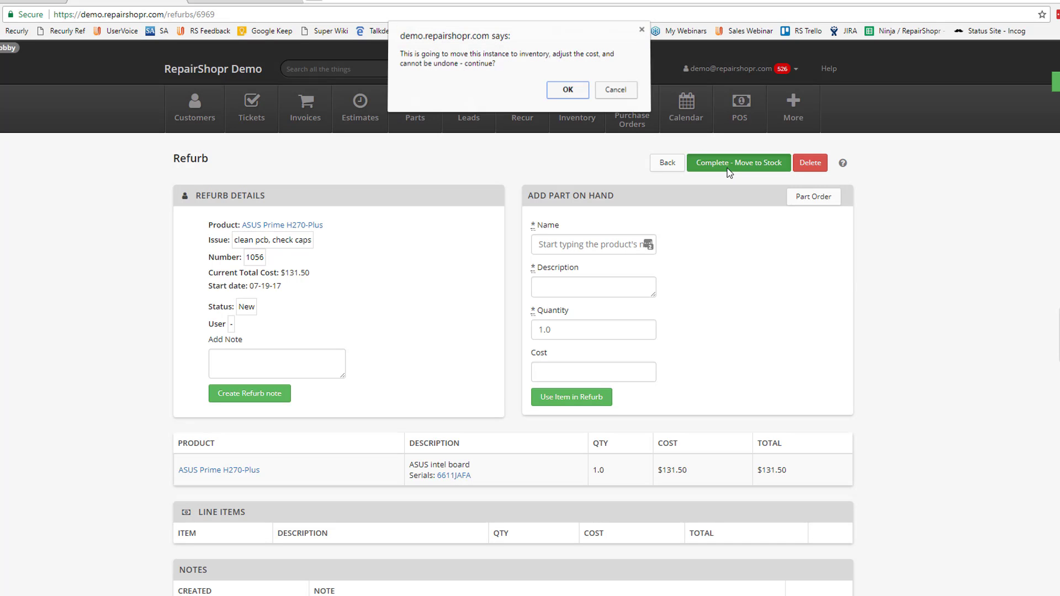
{"action": "left_click", "coordinate": [566, 90]}
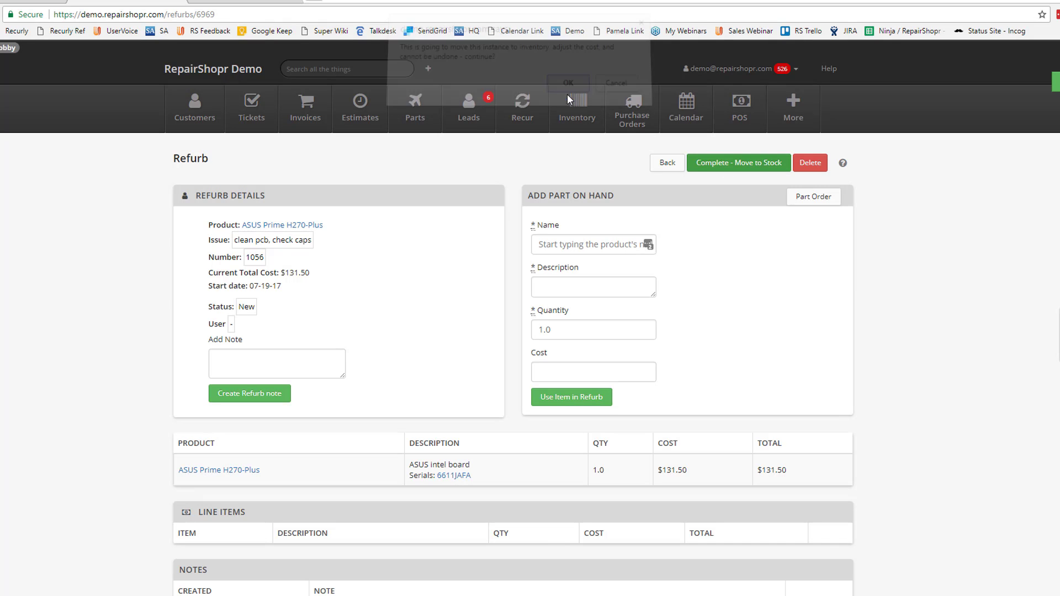
{"action": "left_click", "coordinate": [567, 83]}
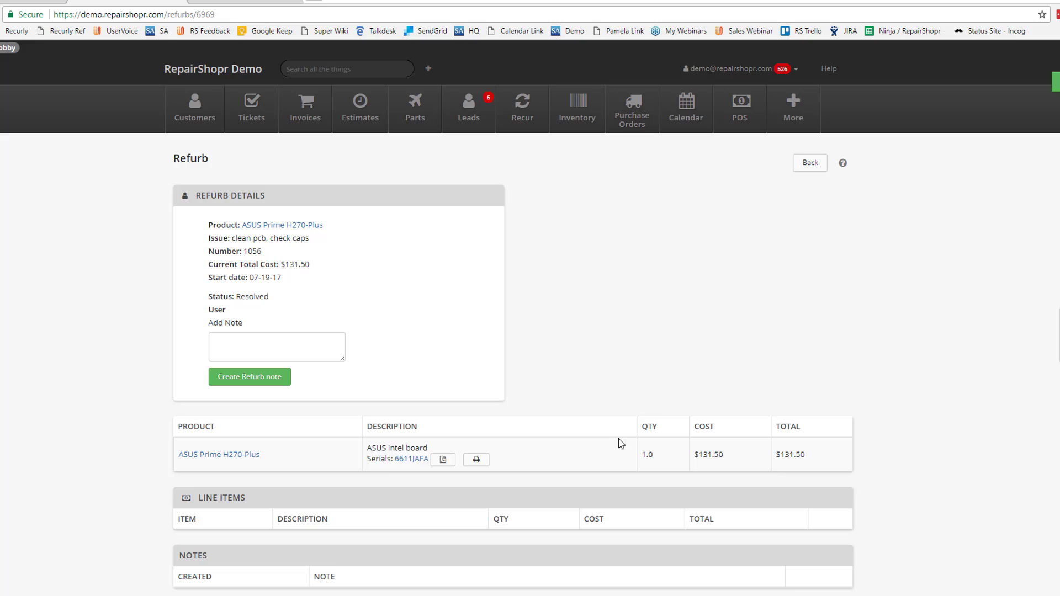
{"action": "mouse_move", "coordinate": [445, 475]}
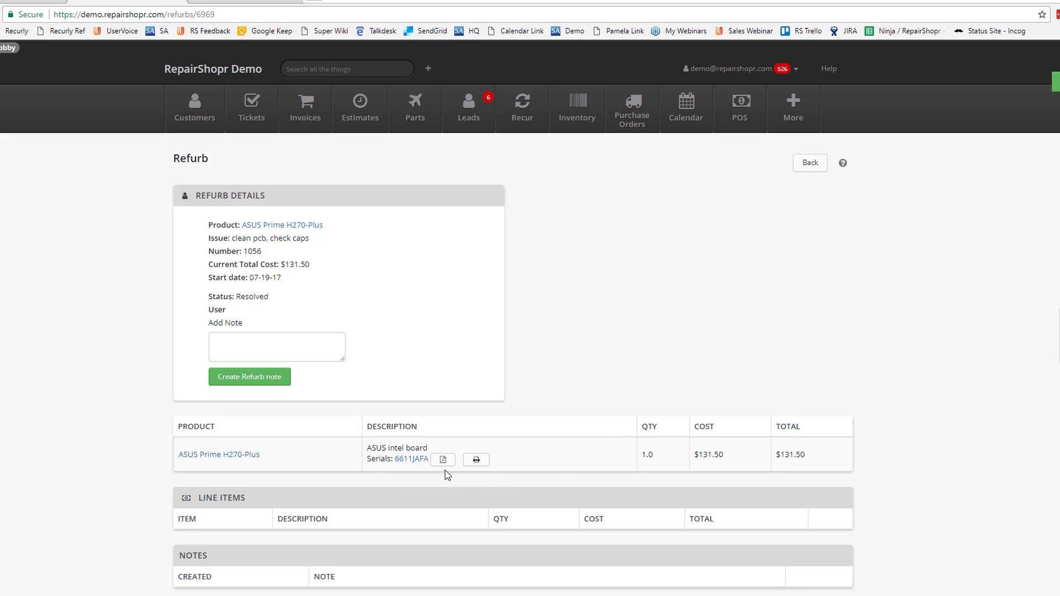